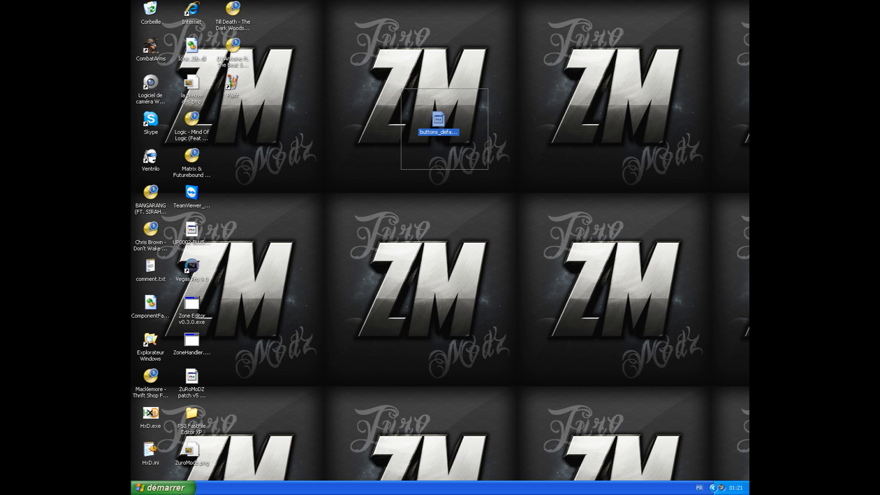
- Bring up the context menu for buttons_default.cfg on the desktop
{"action": "right_click", "coordinate": [439, 118]}
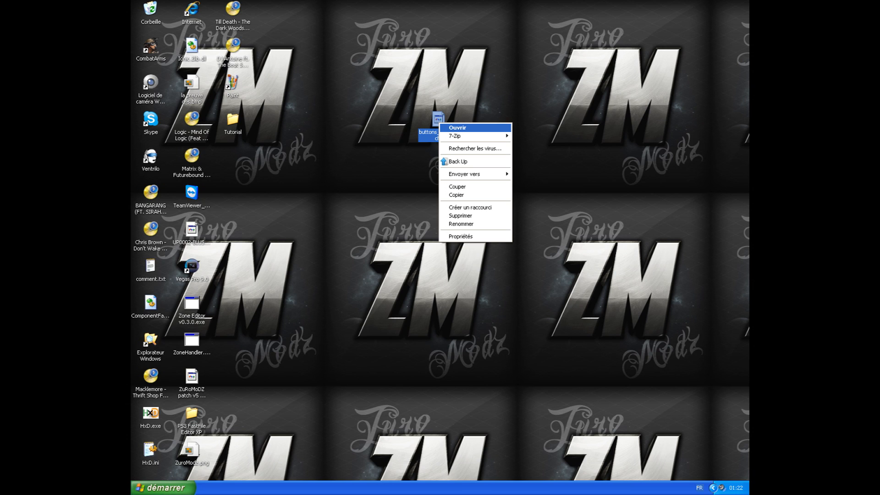
- Choose Ouvrir, then 'Sélectionner le programme dans une liste' to reach the program chooser
{"action": "left_click", "coordinate": [457, 127]}
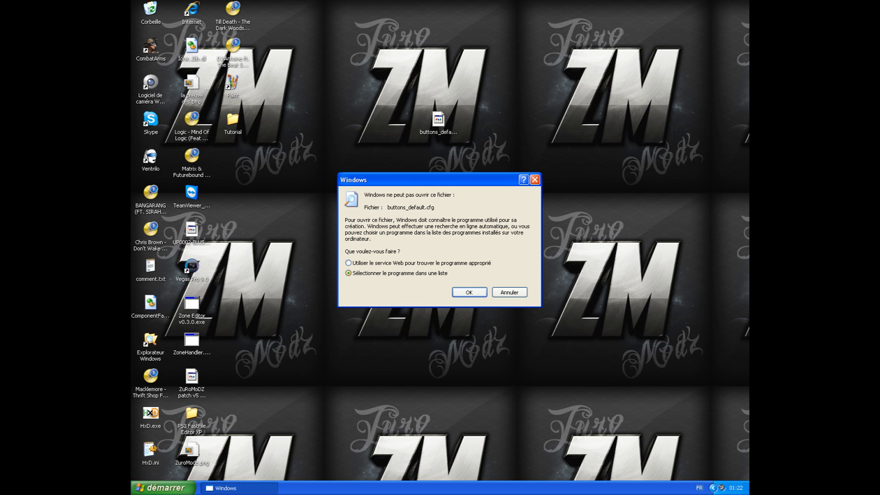
{"action": "left_click", "coordinate": [468, 292]}
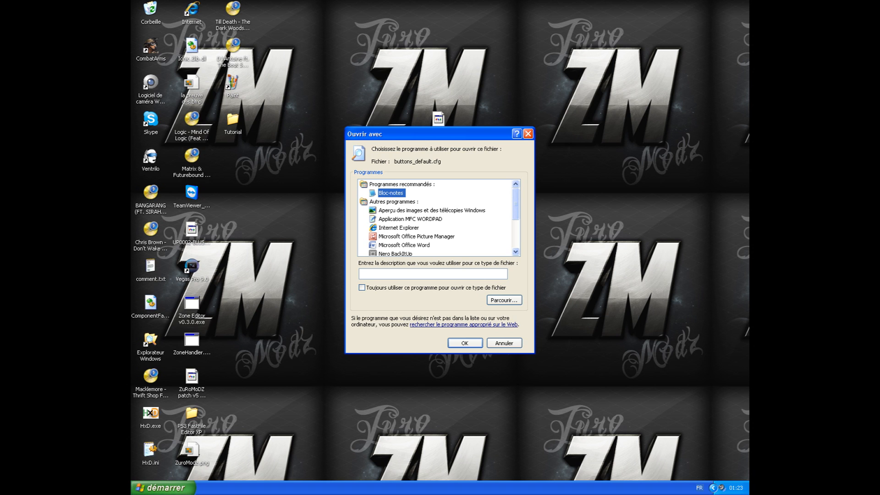
- Open buttons_default.cfg with Bloc-notes so its bind and menu lines show
{"action": "left_click", "coordinate": [465, 342]}
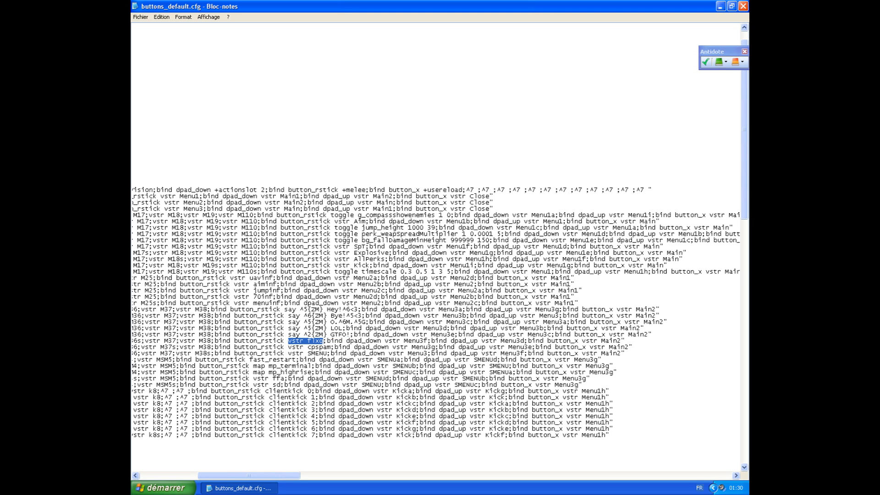
{"action": "double_click", "coordinate": [309, 346]}
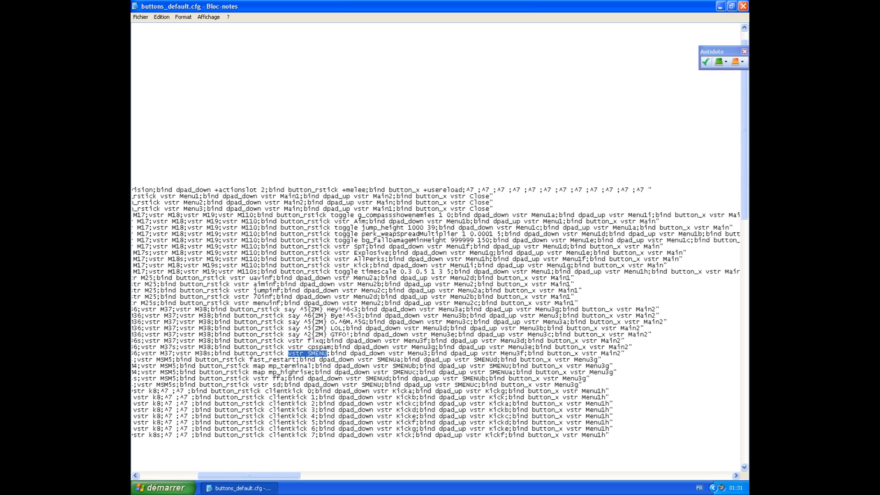
{"action": "double_click", "coordinate": [272, 359]}
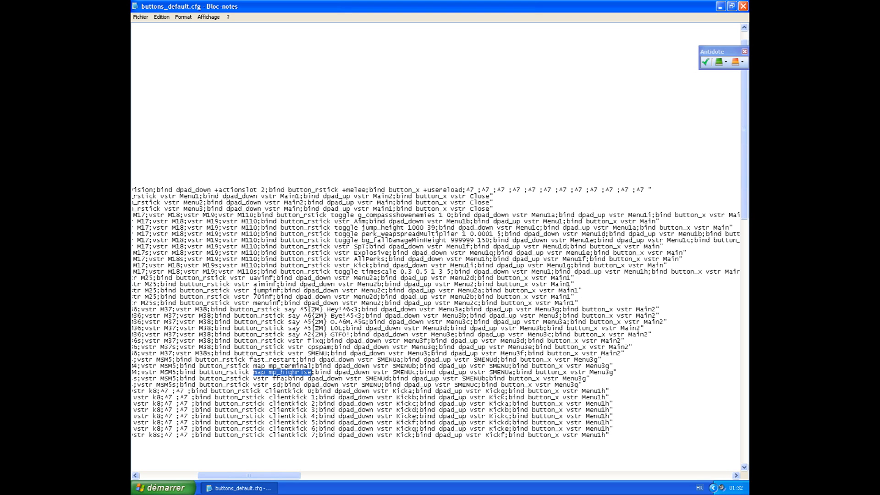
{"action": "double_click", "coordinate": [268, 378]}
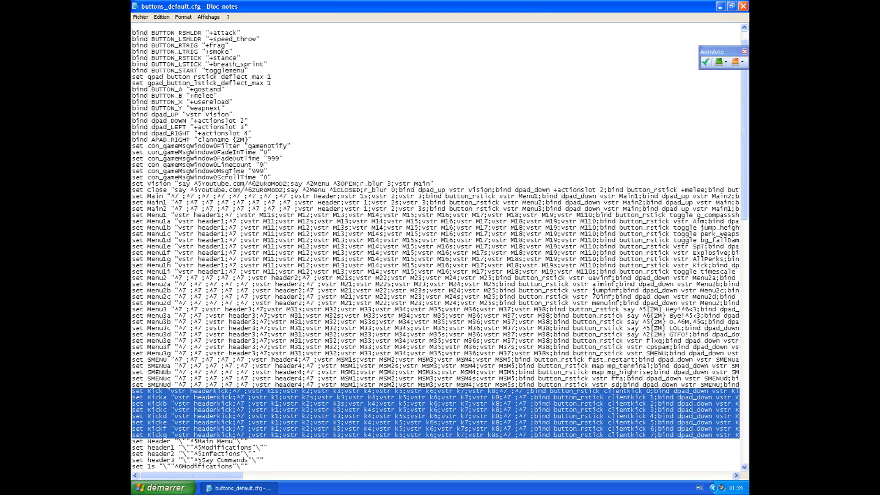
{"action": "scroll", "scroll_direction": "down", "scroll_amount": 3}
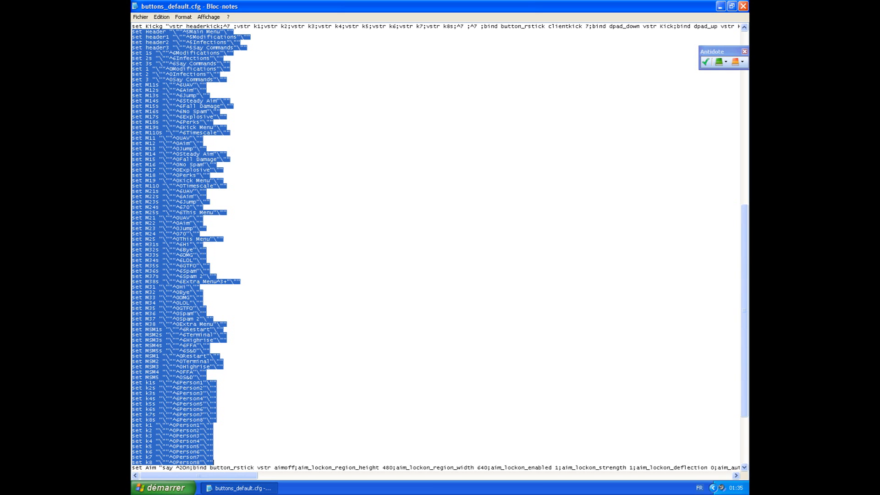
{"action": "scroll", "scroll_direction": "down", "scroll_amount": 3}
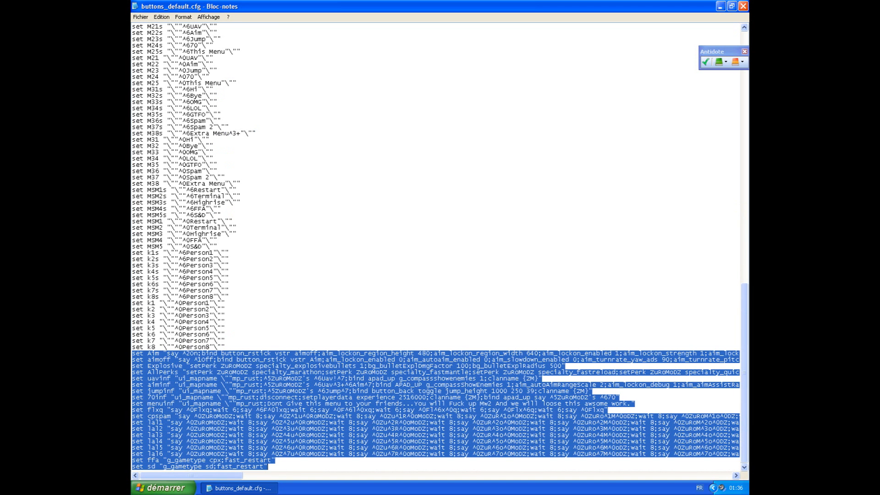